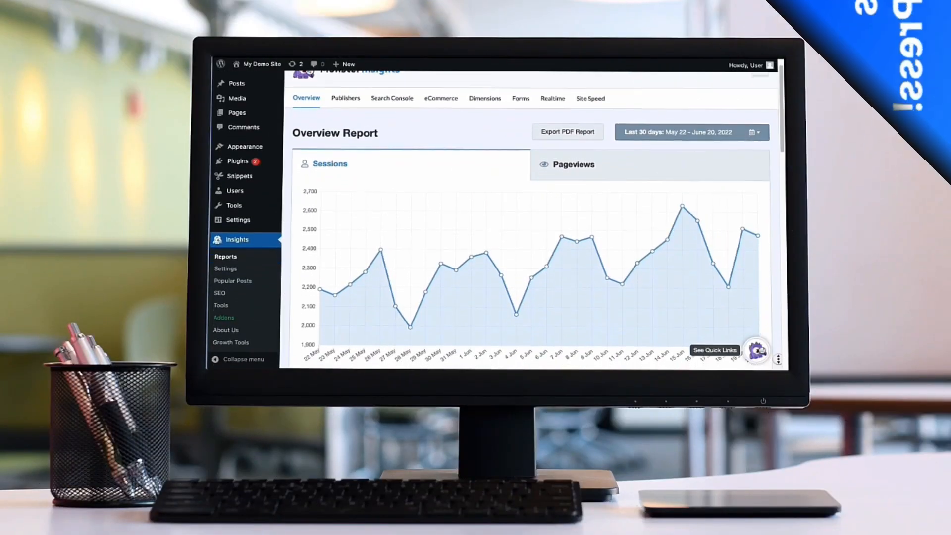
Log in to the MonsterInsights website account, which lists a Pro lifetime license
scroll(down, 3)
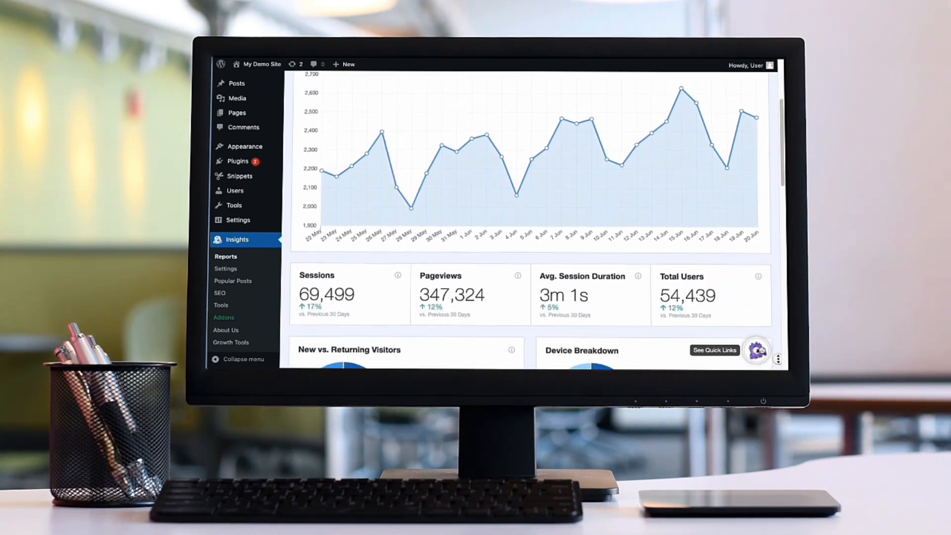
scroll(down, 3)
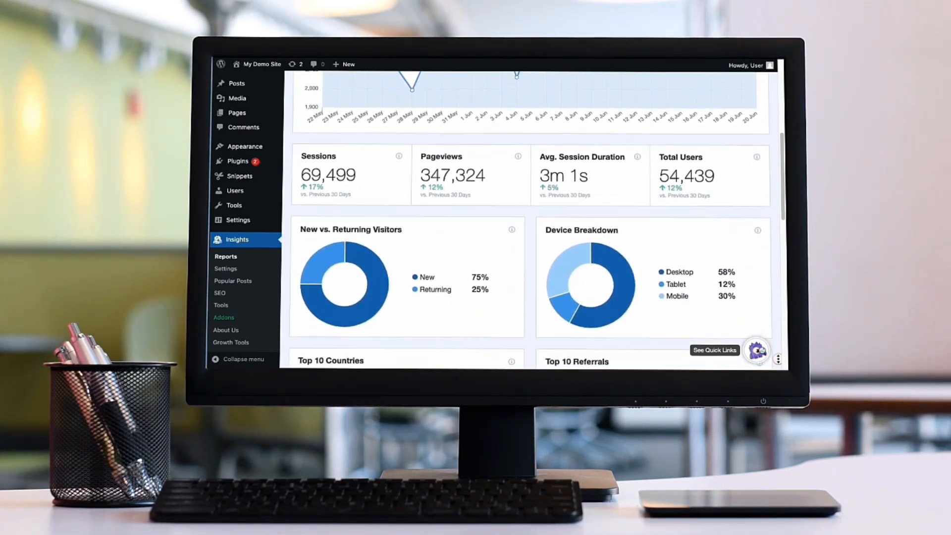
scroll(down, 3)
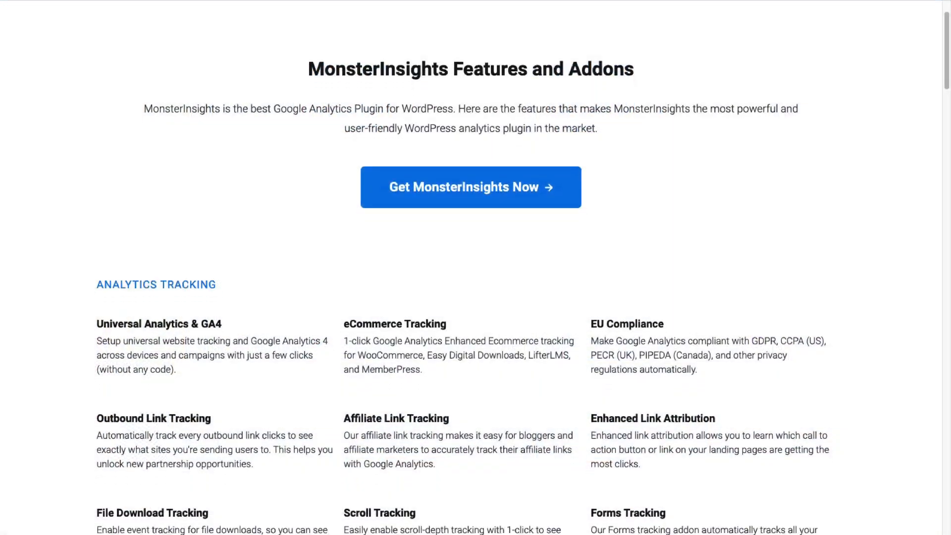
scroll(down, 3)
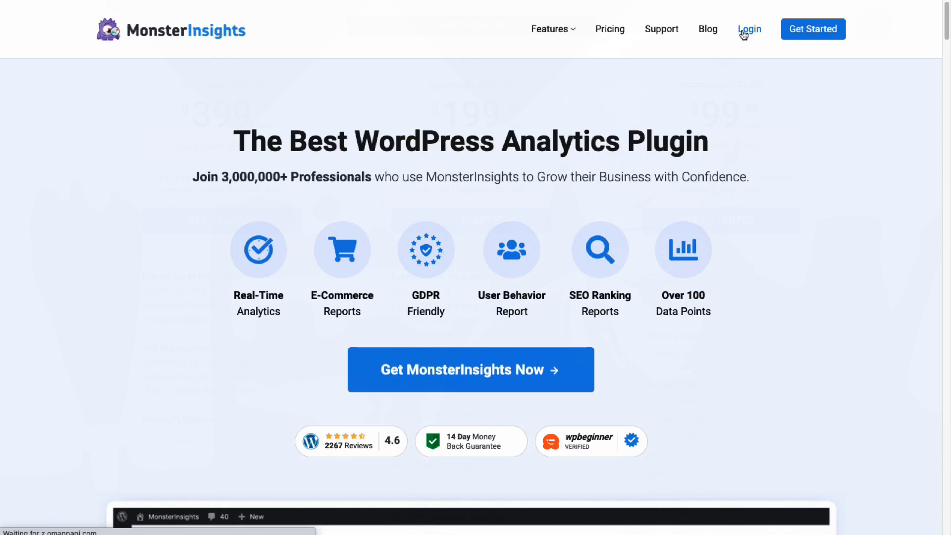
click(749, 28)
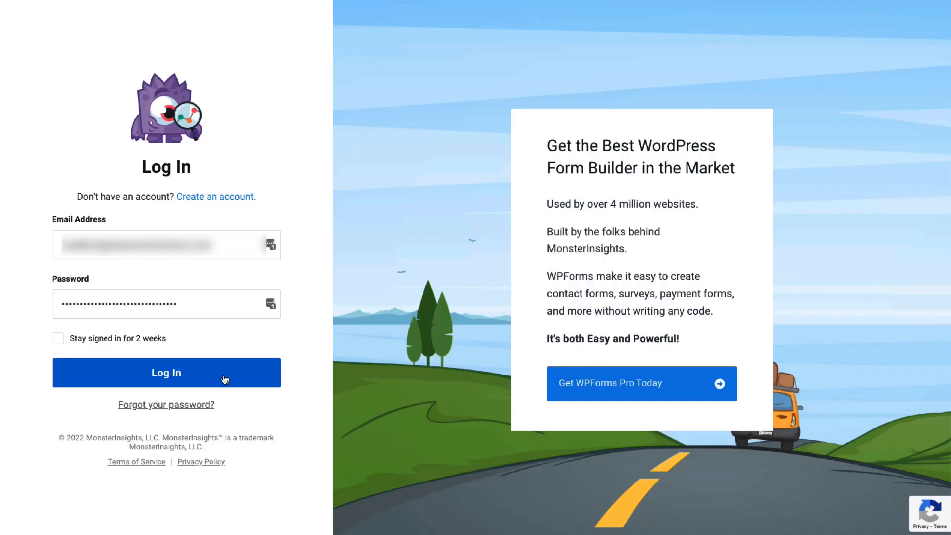
click(165, 373)
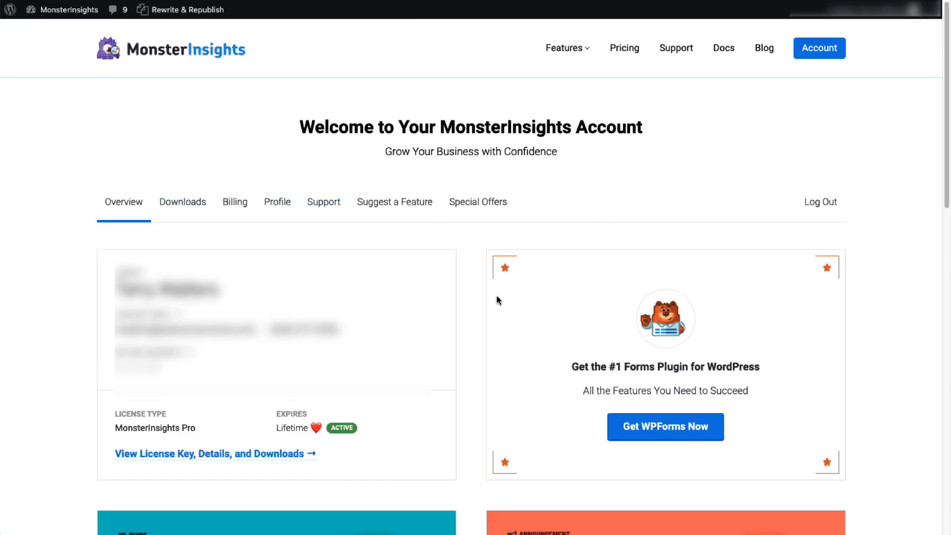
Download the MonsterInsights Pro plugin zip from the account's Downloads area
click(182, 203)
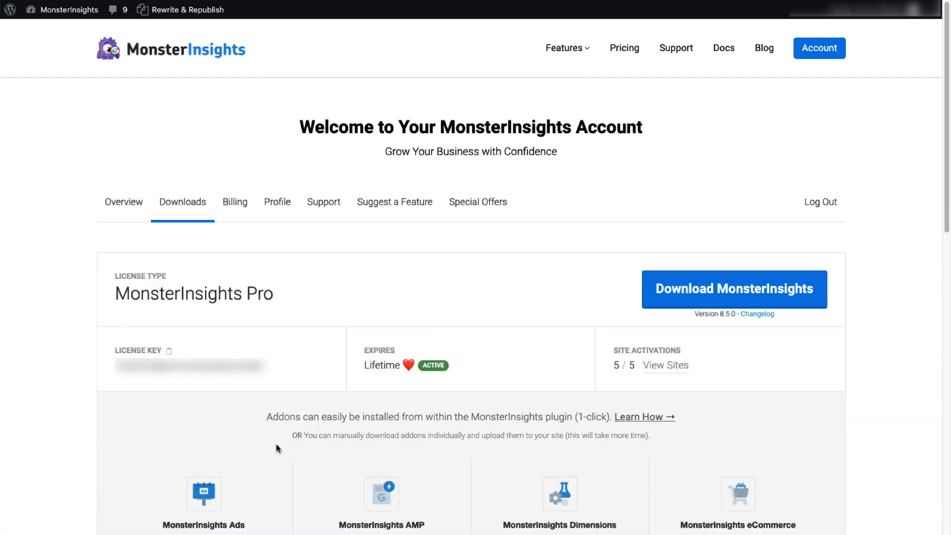
click(733, 289)
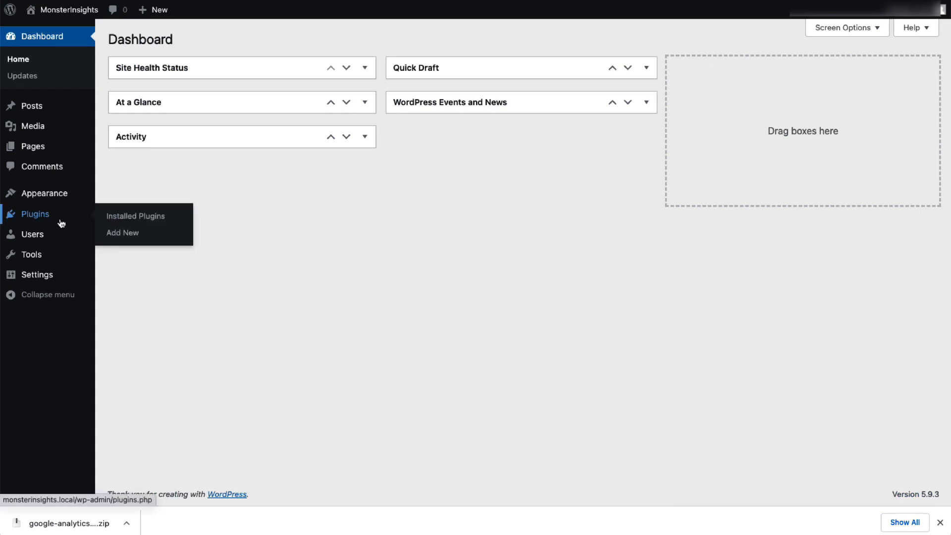
Upload the downloaded MonsterInsights zip under Plugins > Add New and install it
click(122, 232)
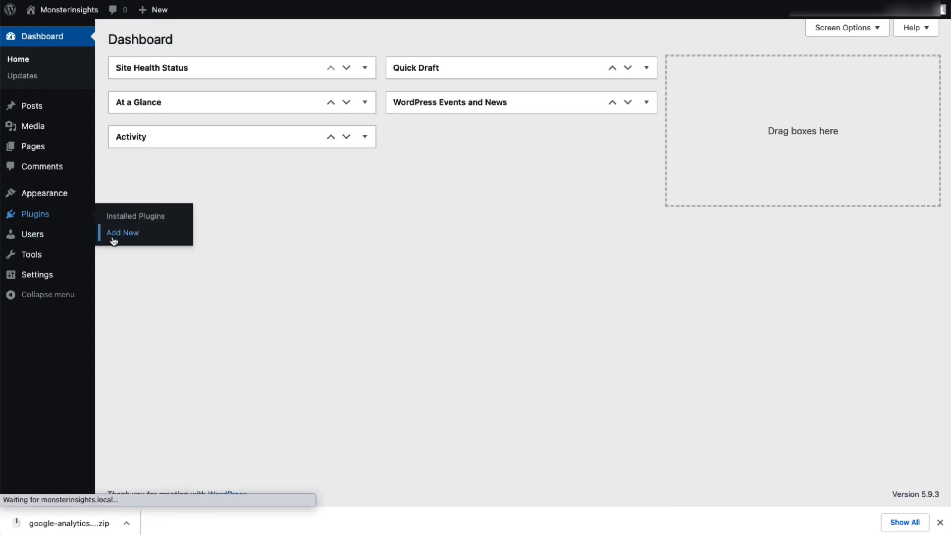
click(122, 232)
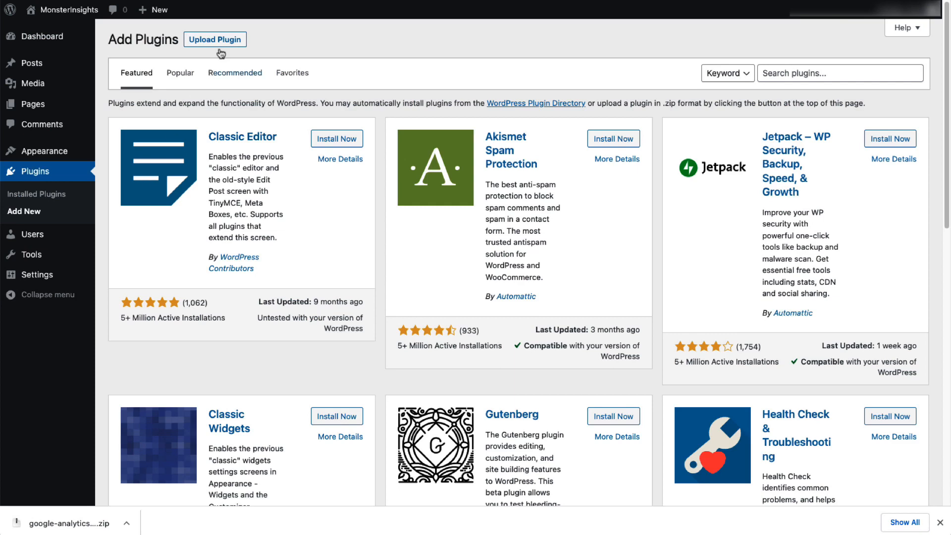
click(214, 39)
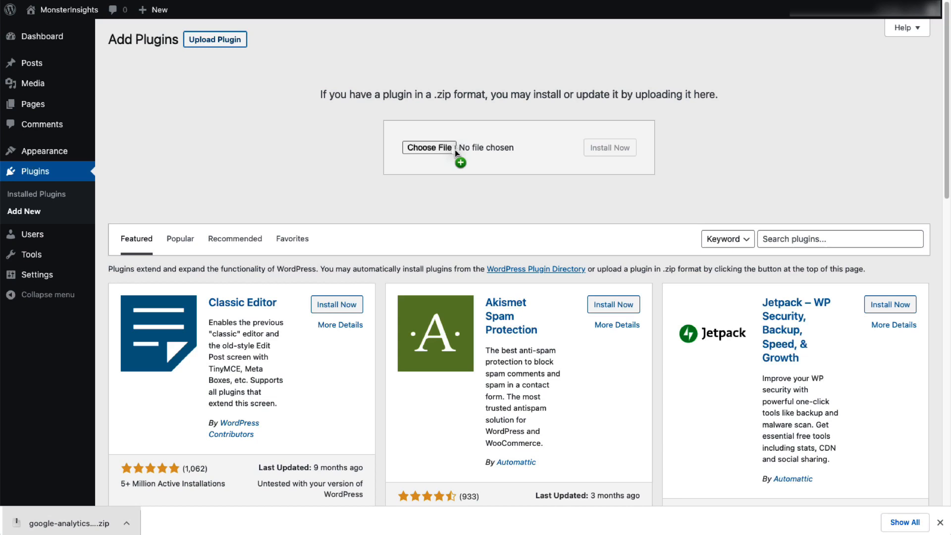
click(428, 148)
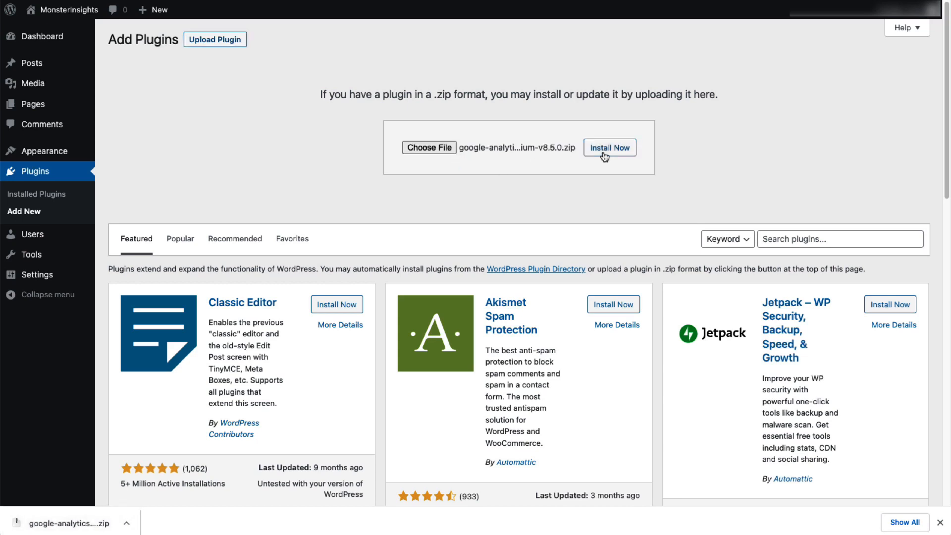
click(609, 148)
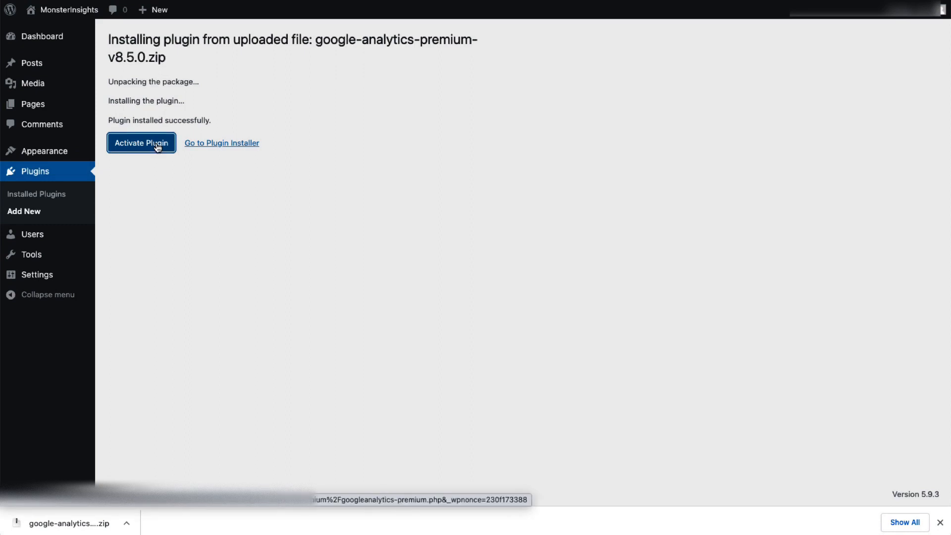
Activate the MonsterInsights plugin and launch its setup wizard
click(141, 143)
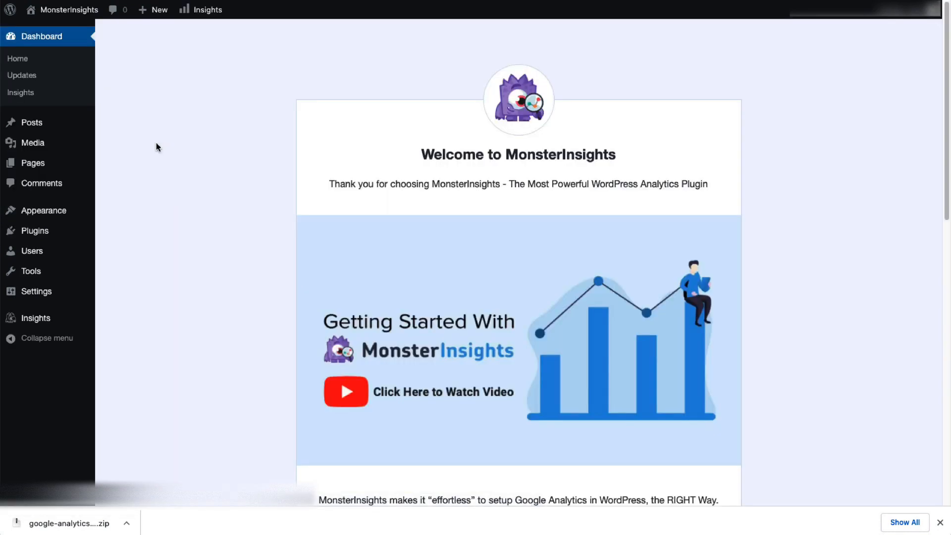
scroll(down, 3)
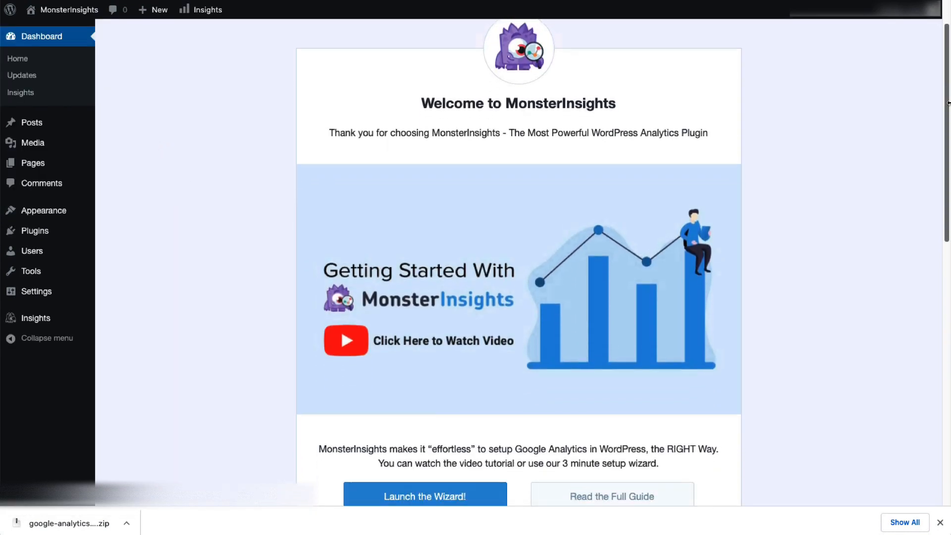
scroll(down, 3)
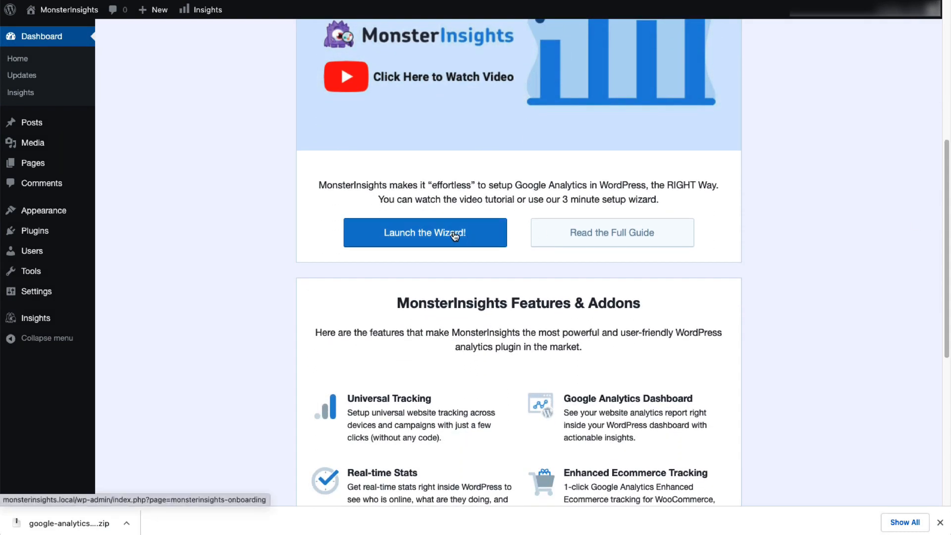
click(425, 233)
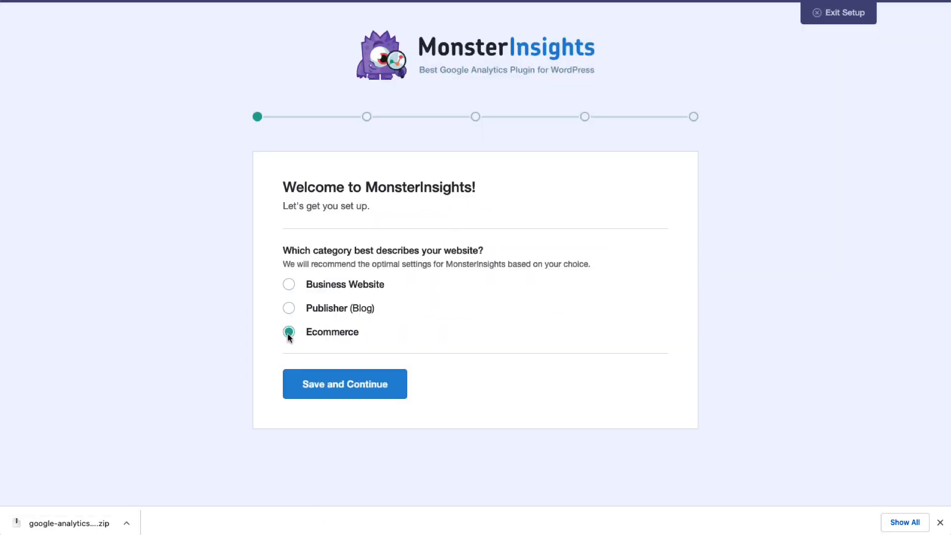
Save the Ecommerce website category in the setup wizard and continue
click(344, 384)
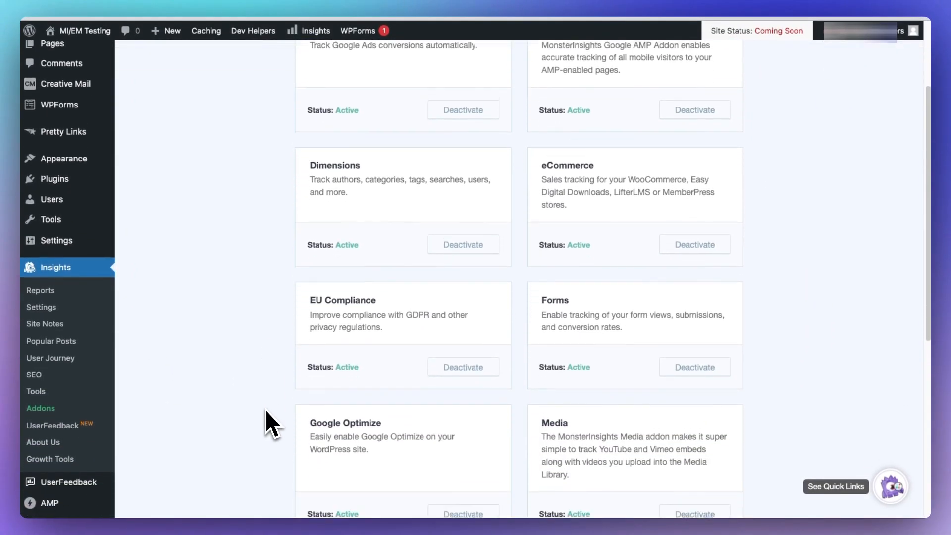
Install and activate the PPC Tracking addon from the MonsterInsights Addons page
scroll(down, 3)
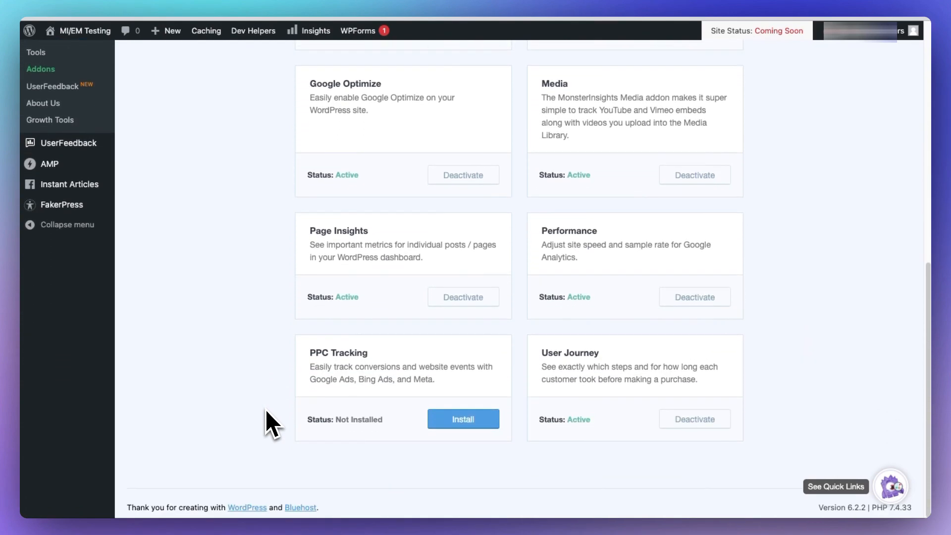
click(463, 419)
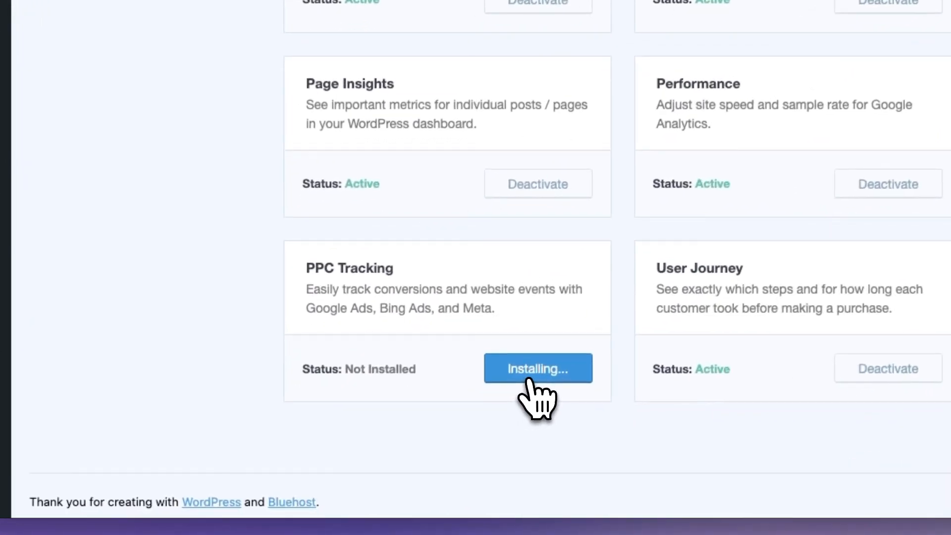
click(537, 368)
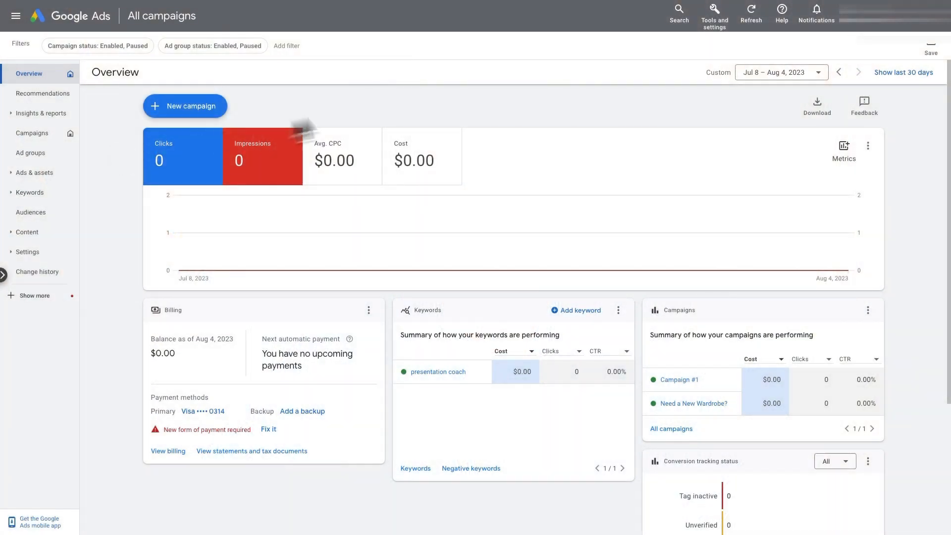
Start a new conversion action from Tools and settings > Conversions in Google Ads
click(714, 12)
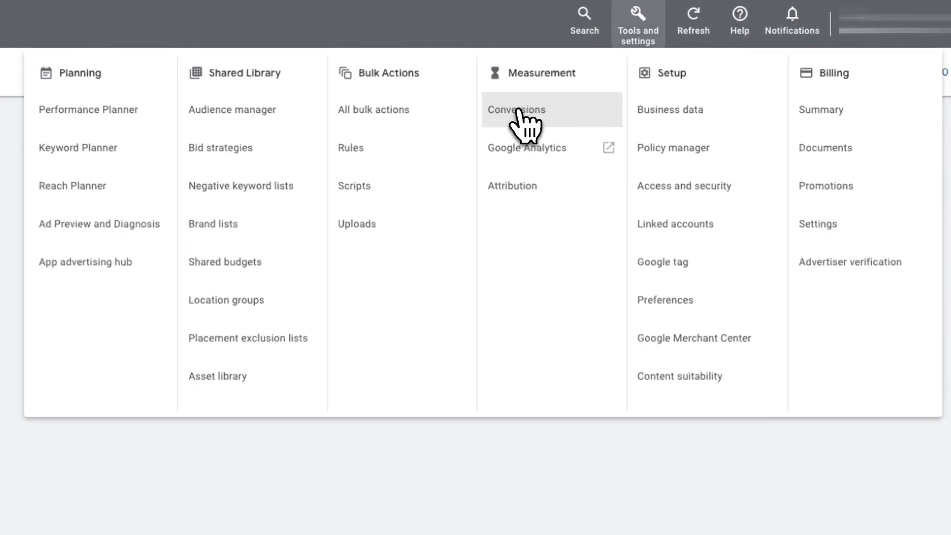
click(516, 110)
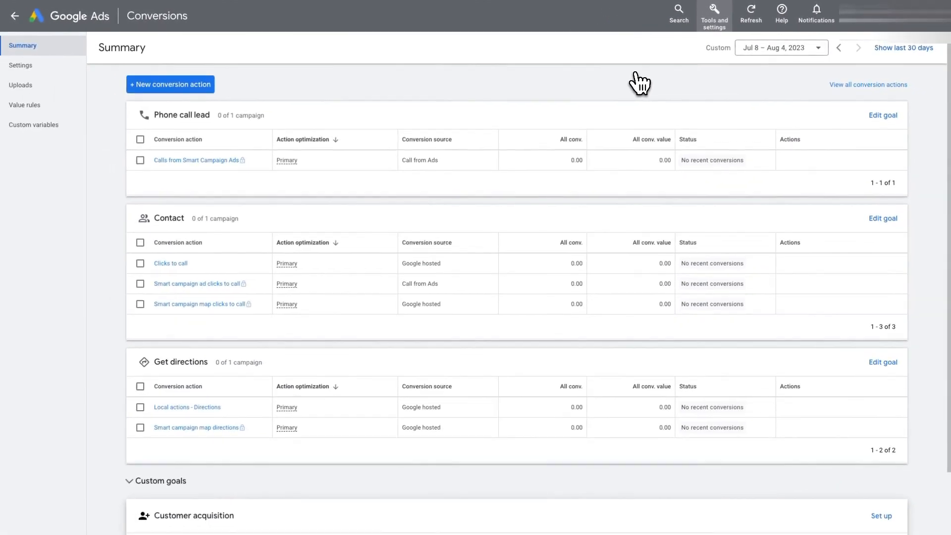
click(171, 84)
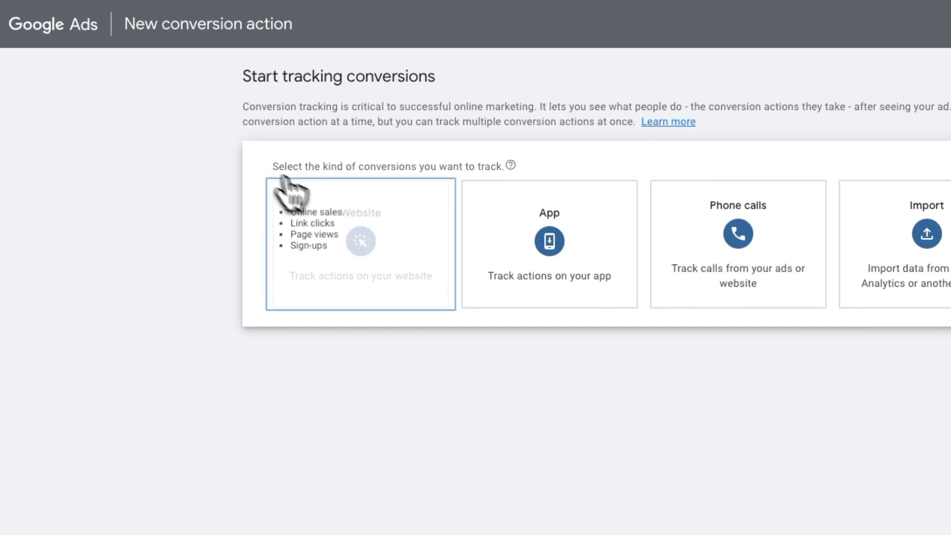
Choose Website conversions and enter the site domain to scan for GA4 events
click(360, 243)
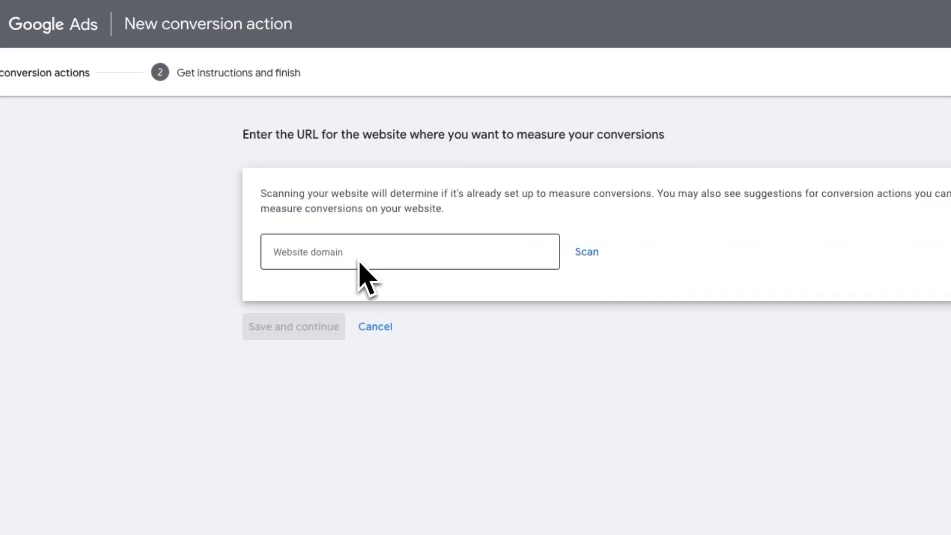
click(410, 251)
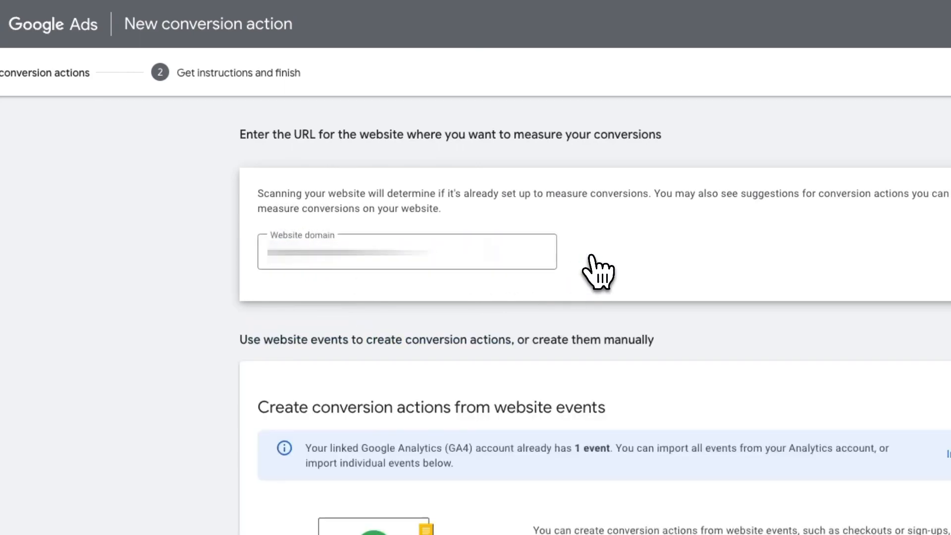
scroll(down, 3)
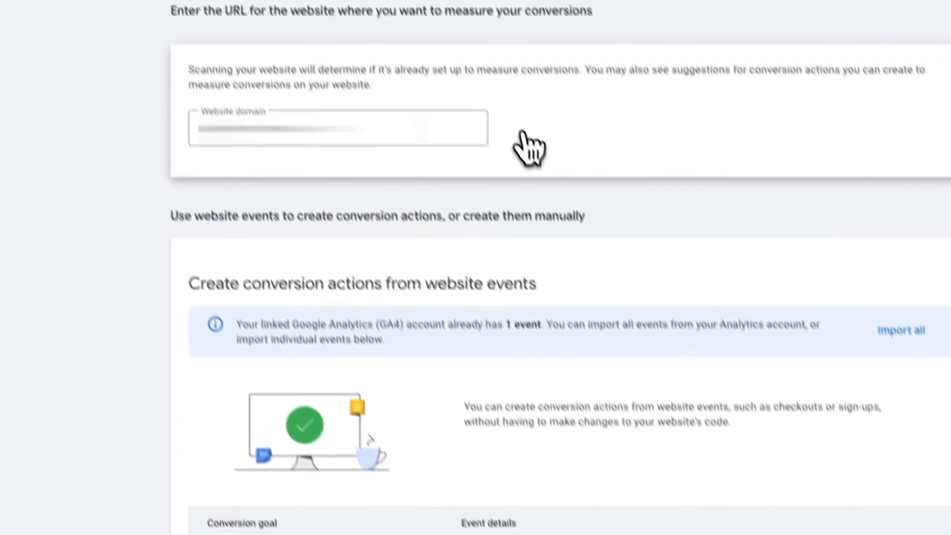
scroll(down, 3)
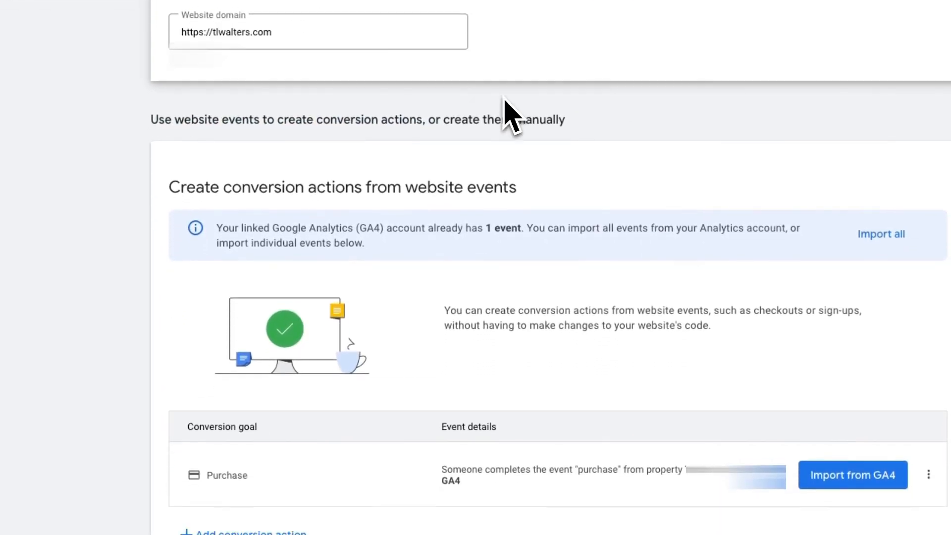
scroll(down, 3)
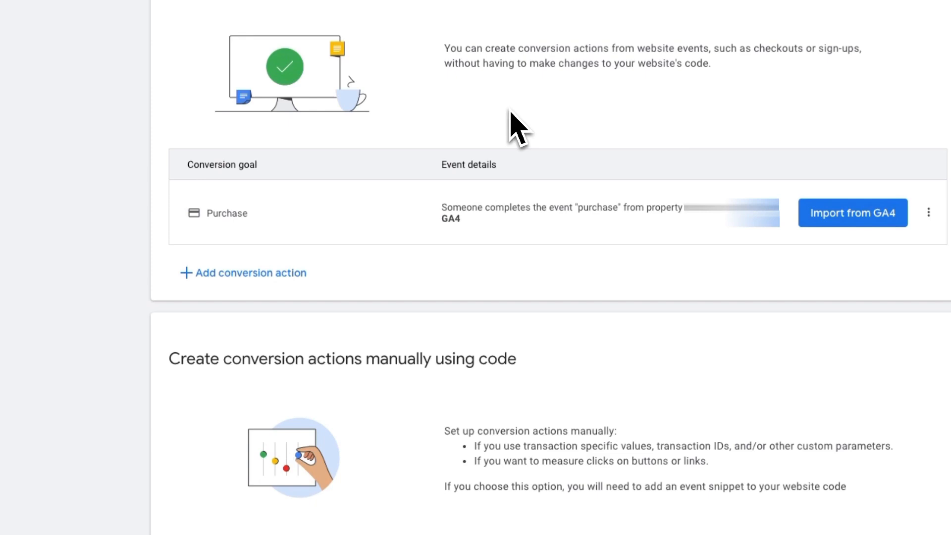
scroll(down, 3)
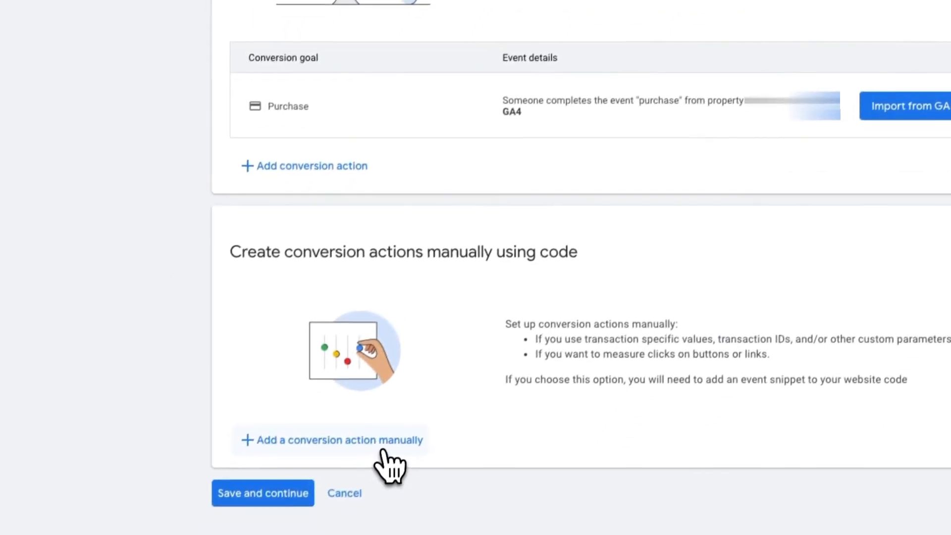
Add a manual Sign-up conversion 'Newsletter signup' worth $5, counted once, and save it
click(332, 440)
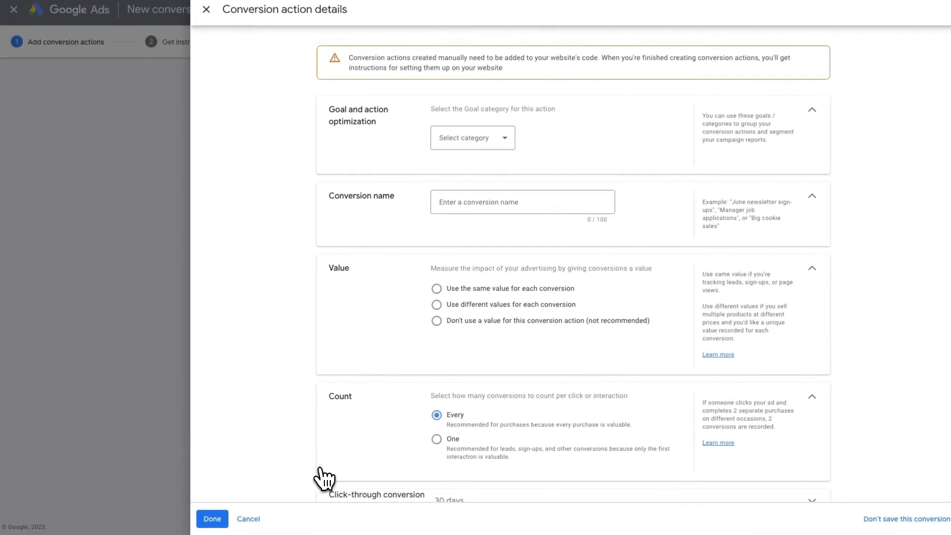
click(472, 138)
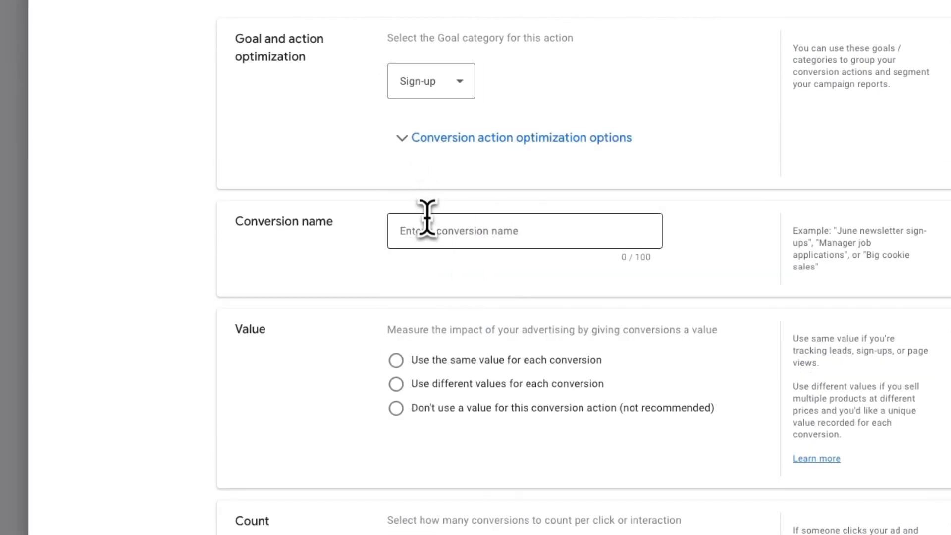
text(Newsletter signup)
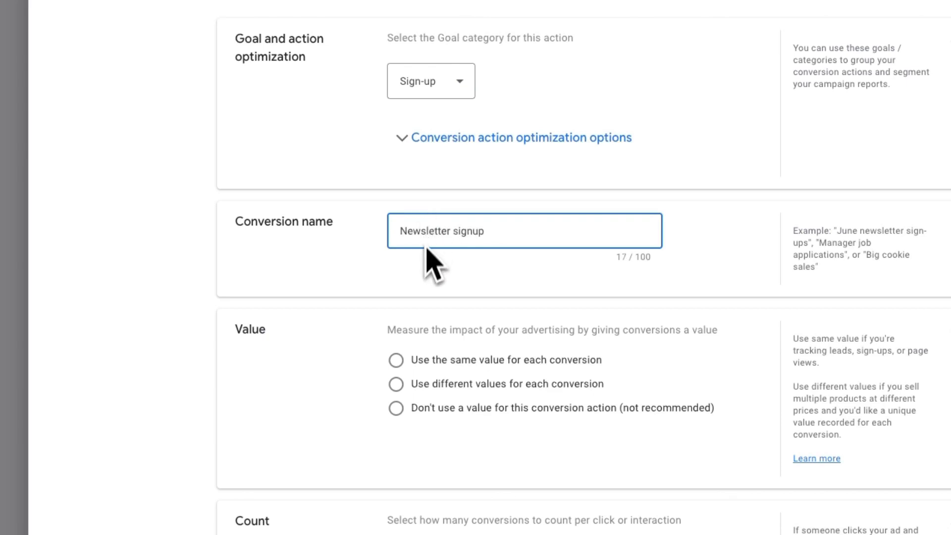
click(395, 359)
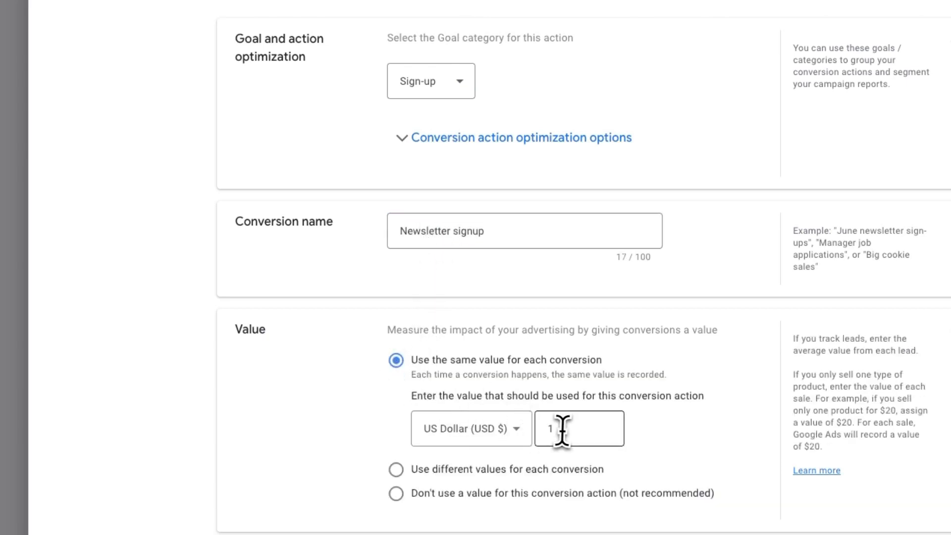
text(5)
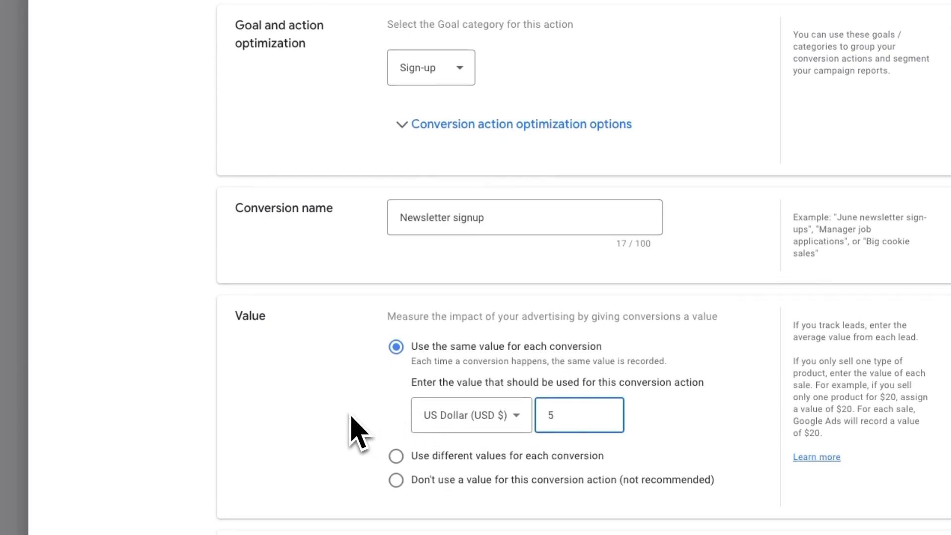
scroll(down, 3)
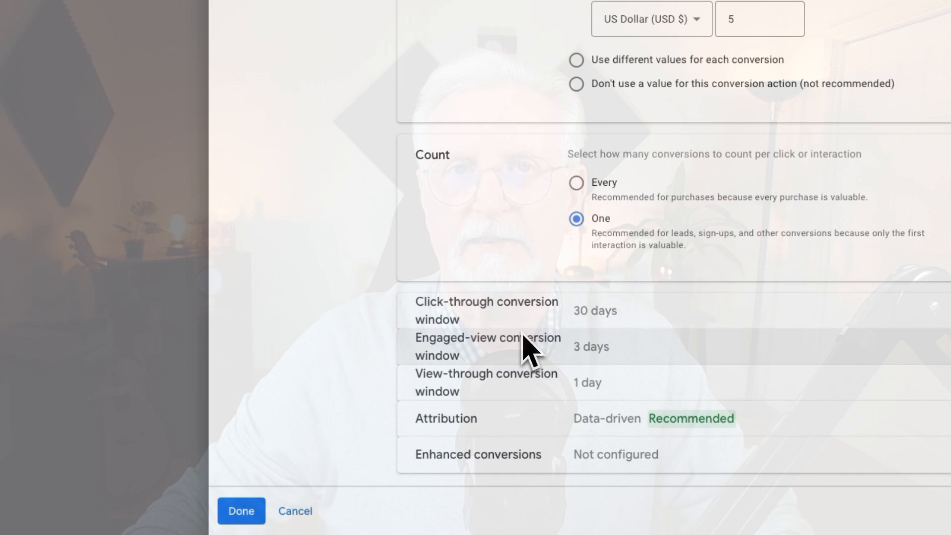
click(240, 510)
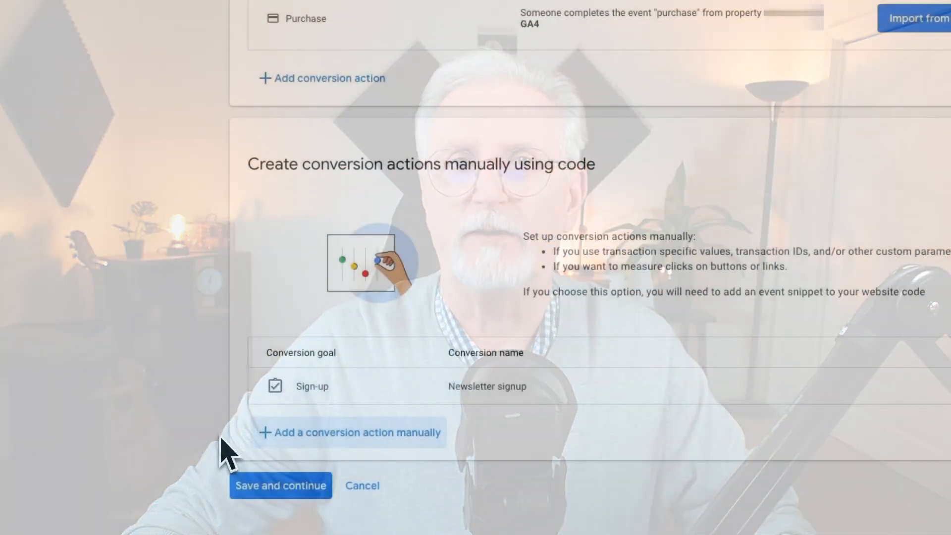
click(280, 485)
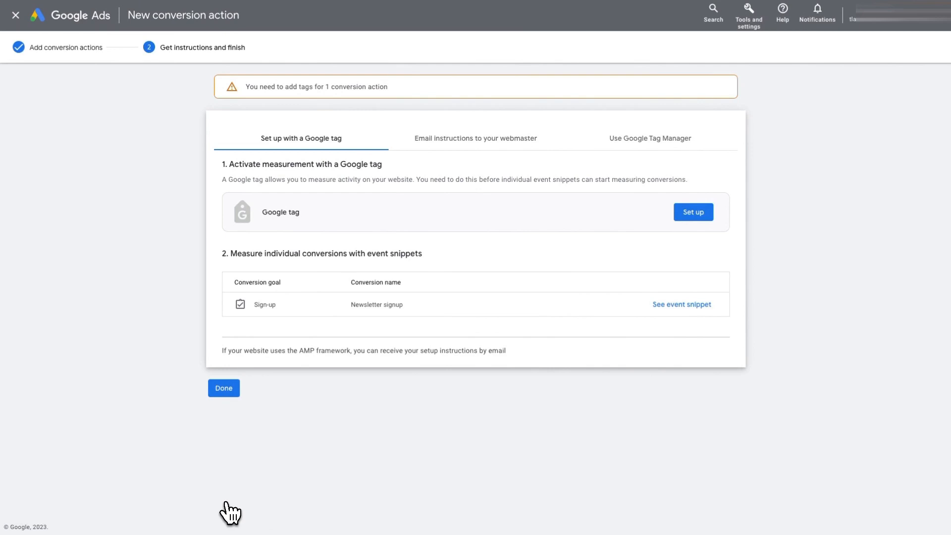
mouse_move(376, 440)
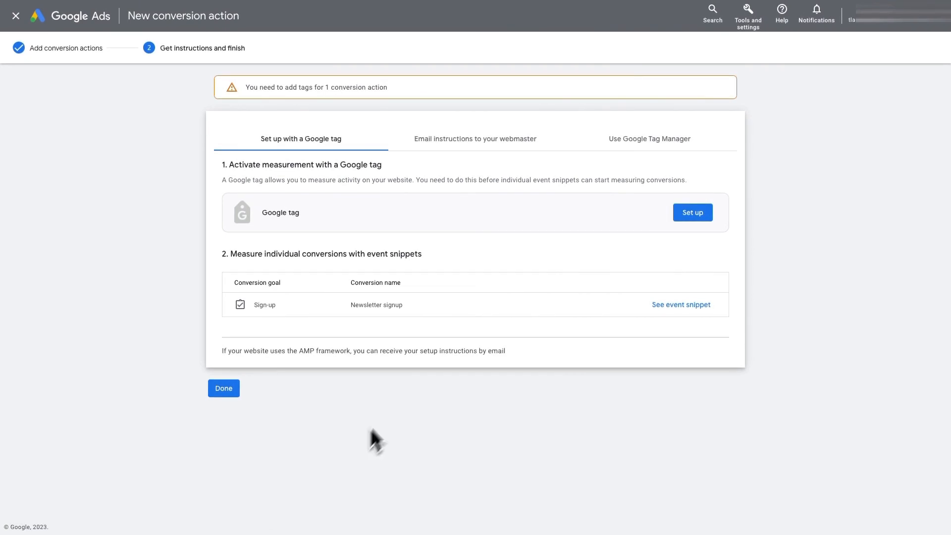
Show the Google Tag Manager instructions with the conversion ID and Newsletter signup label
click(649, 138)
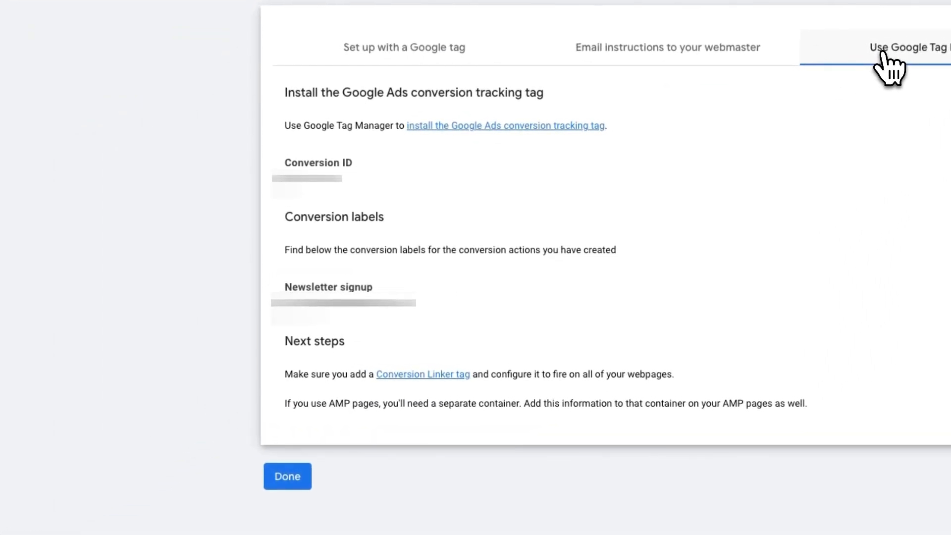
mouse_move(886, 67)
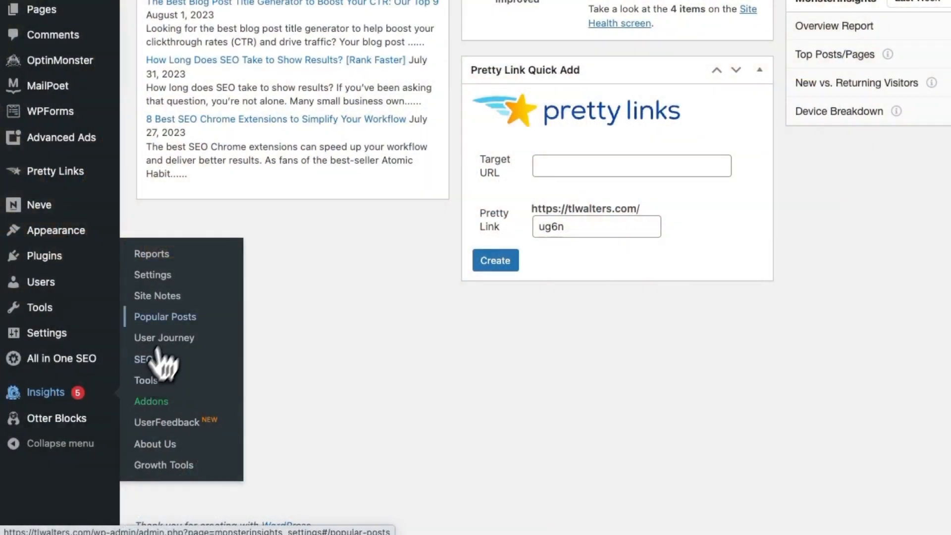
Bring up the Ads Tracking Conversion ID and Label fields in MonsterInsights Conversions settings
click(152, 275)
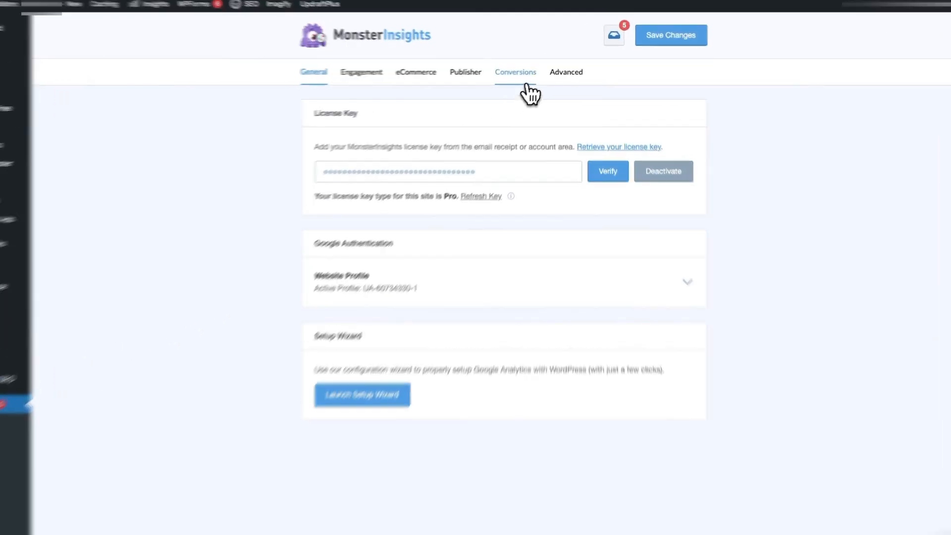
click(515, 72)
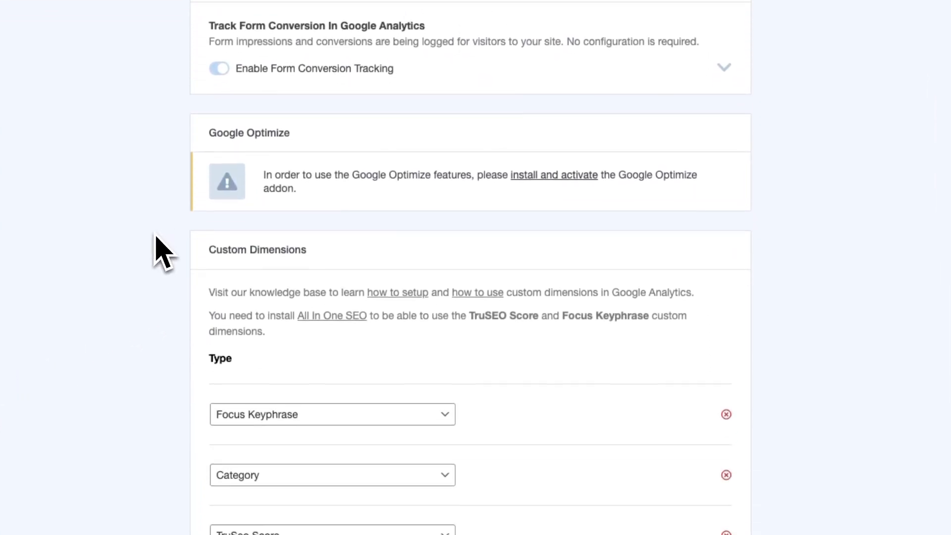
scroll(down, 3)
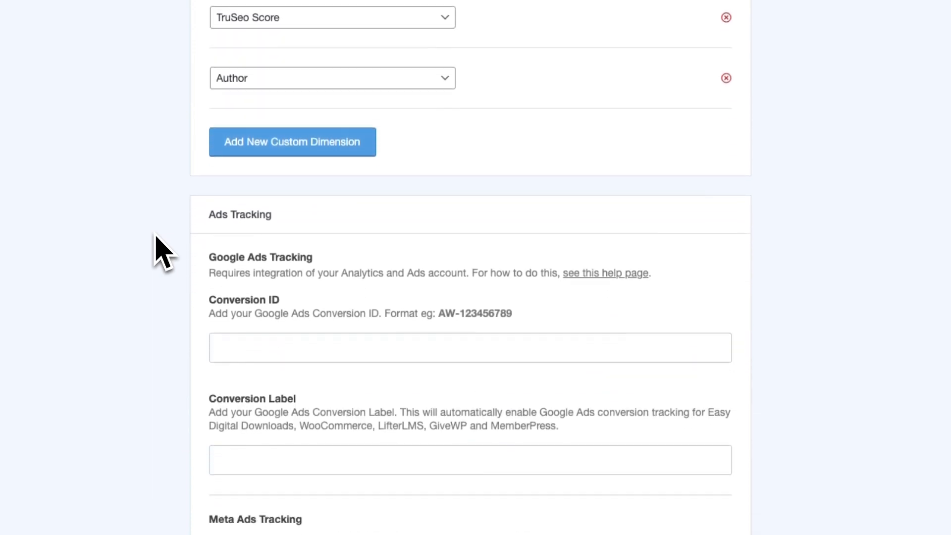
scroll(down, 3)
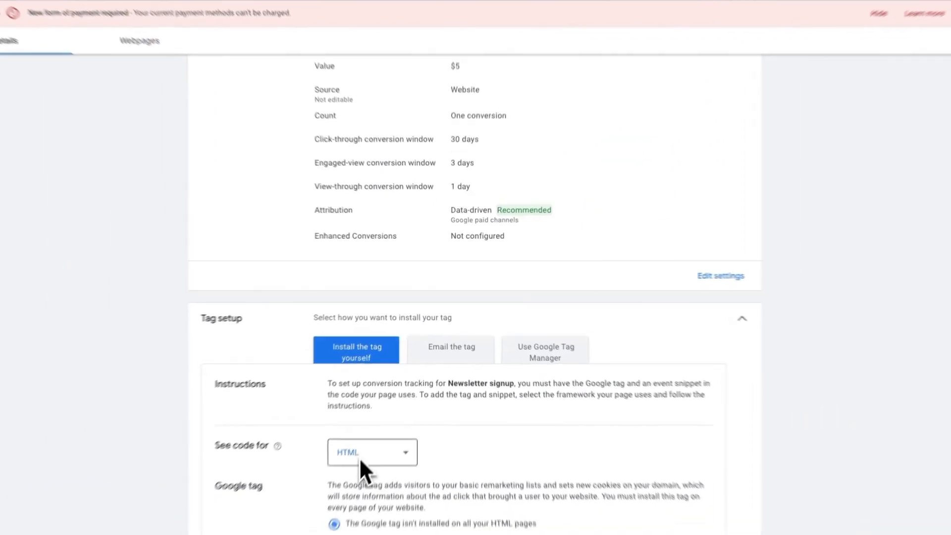
Scroll down the Newsletter signup conversion action to the tag installation instructions
scroll(down, 3)
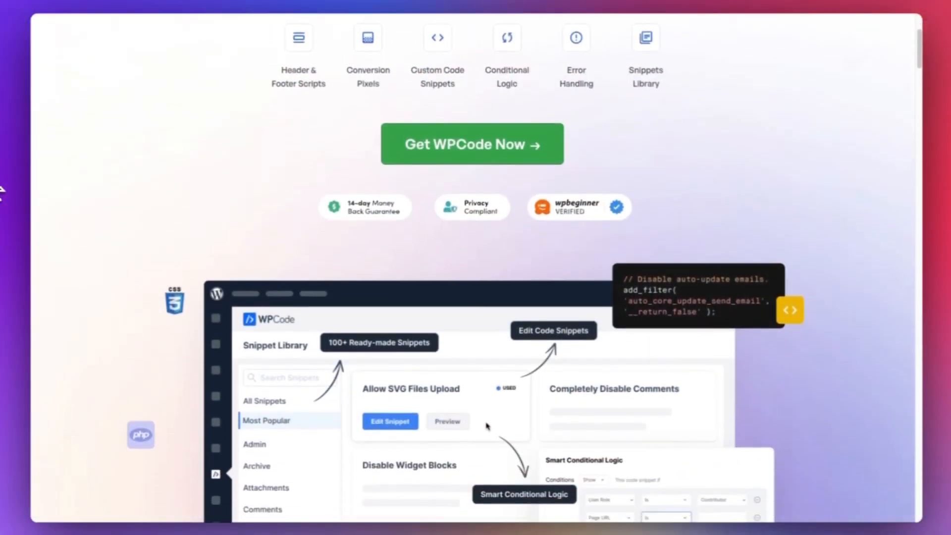
scroll(down, 3)
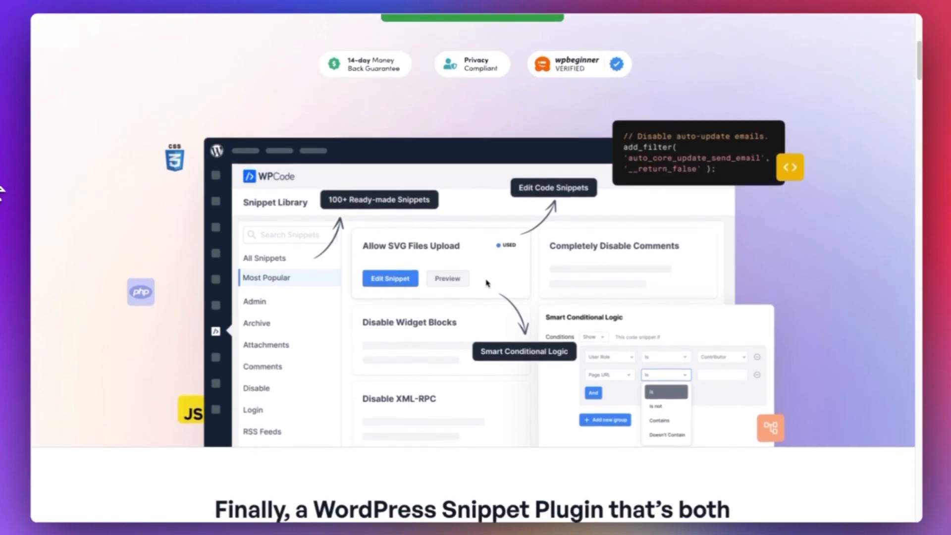
scroll(down, 3)
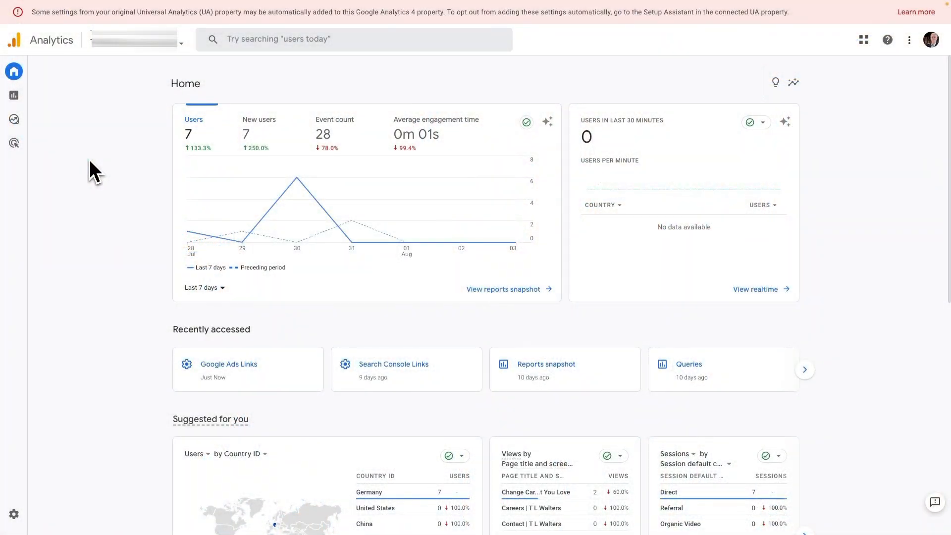
mouse_move(57, 470)
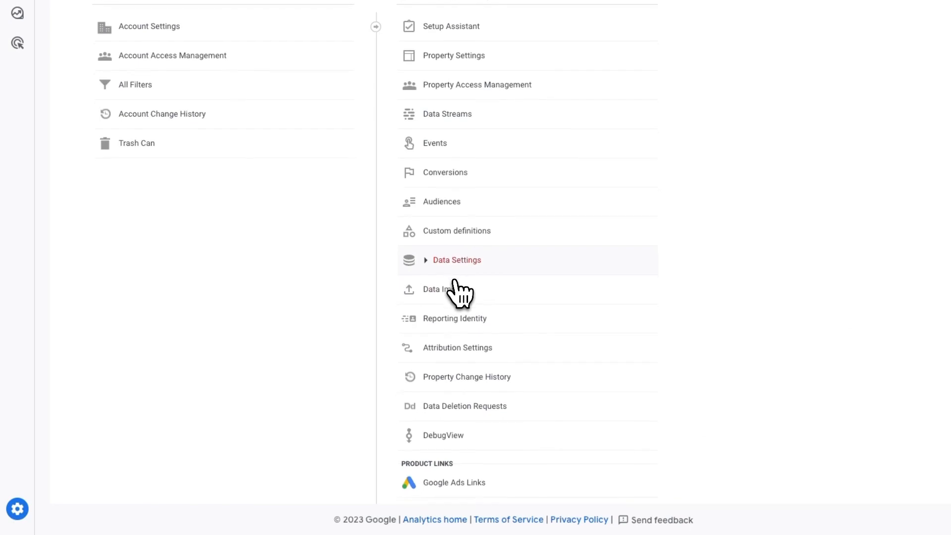
Start a new Google Ads link in Analytics Admin and list the Google Ads accounts
click(454, 482)
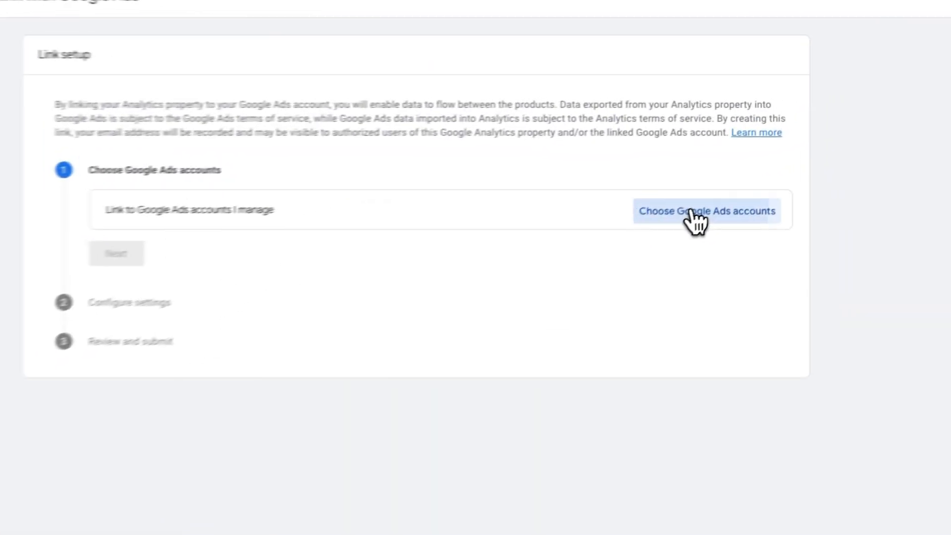
click(706, 210)
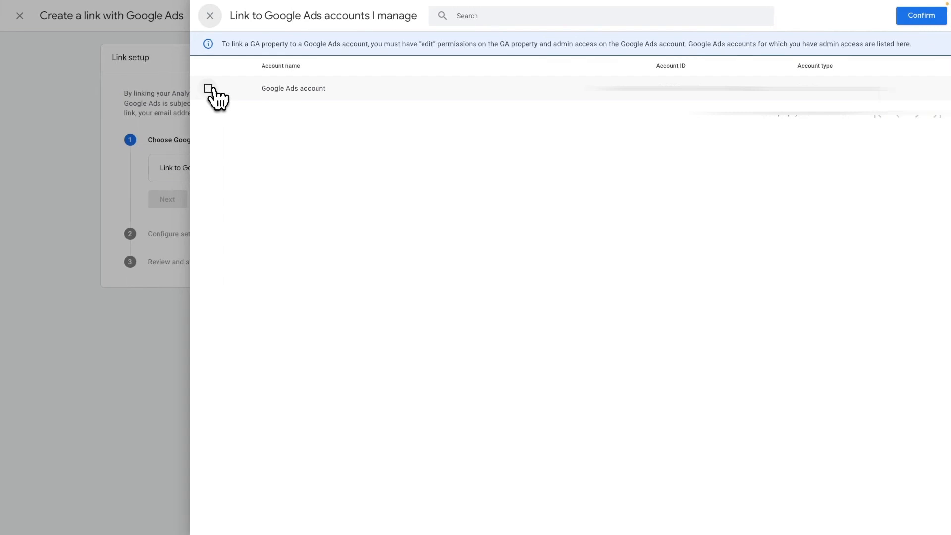
Select and confirm the managed Google Ads account, accept default link settings, and submit
click(208, 88)
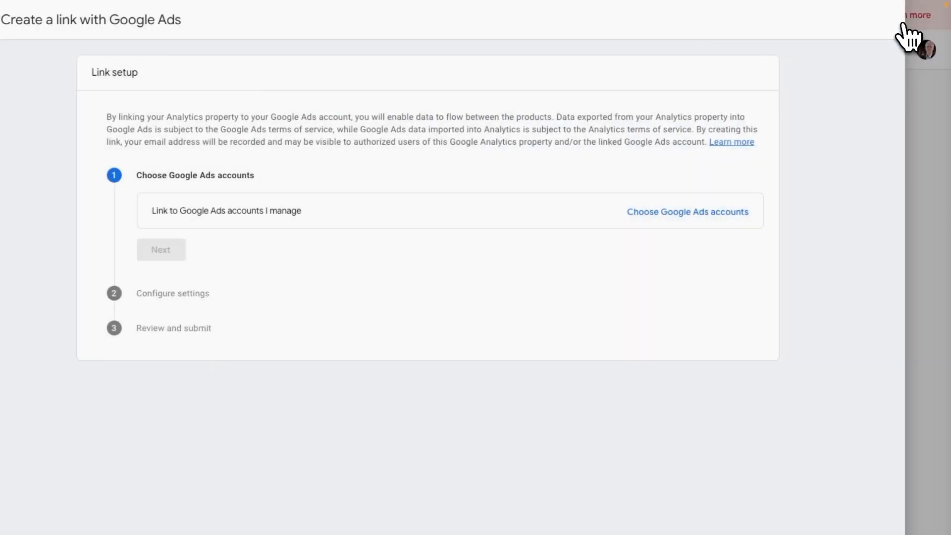
click(687, 211)
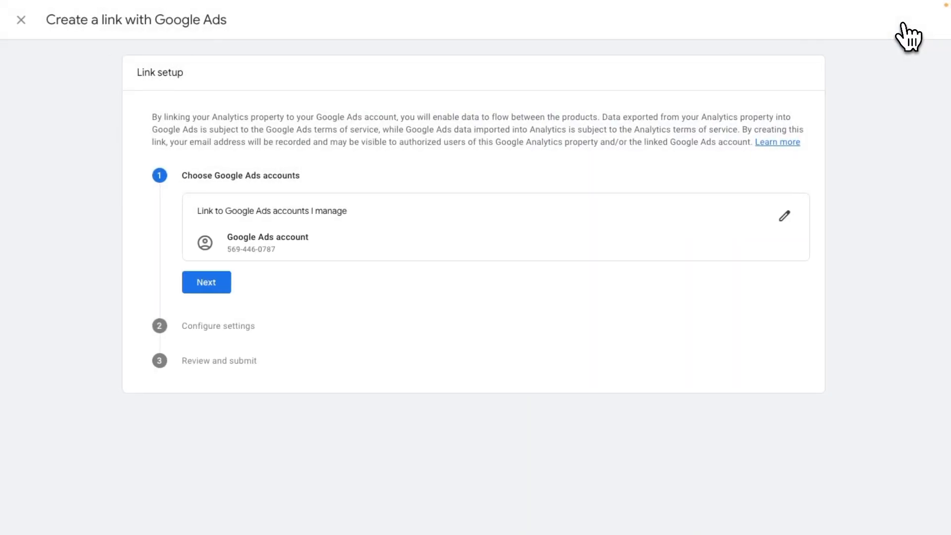
click(206, 282)
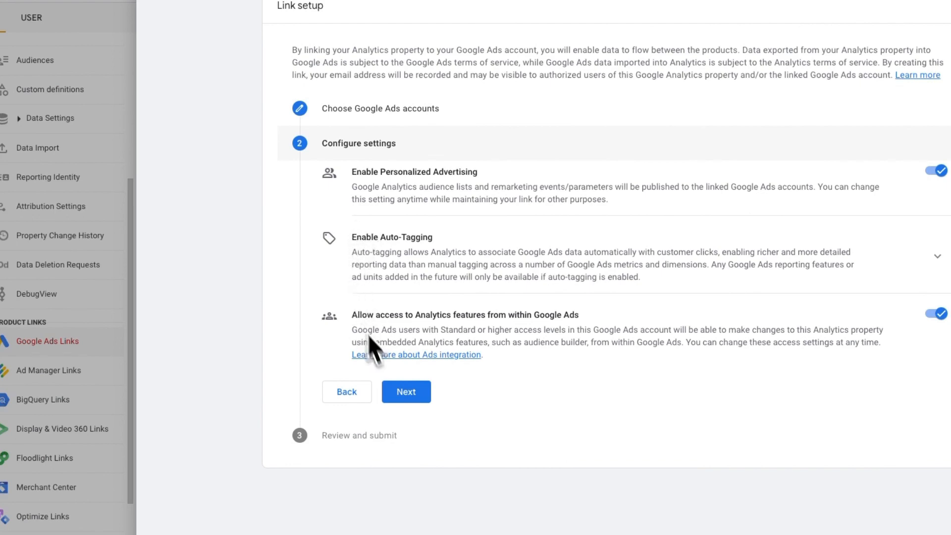
click(405, 391)
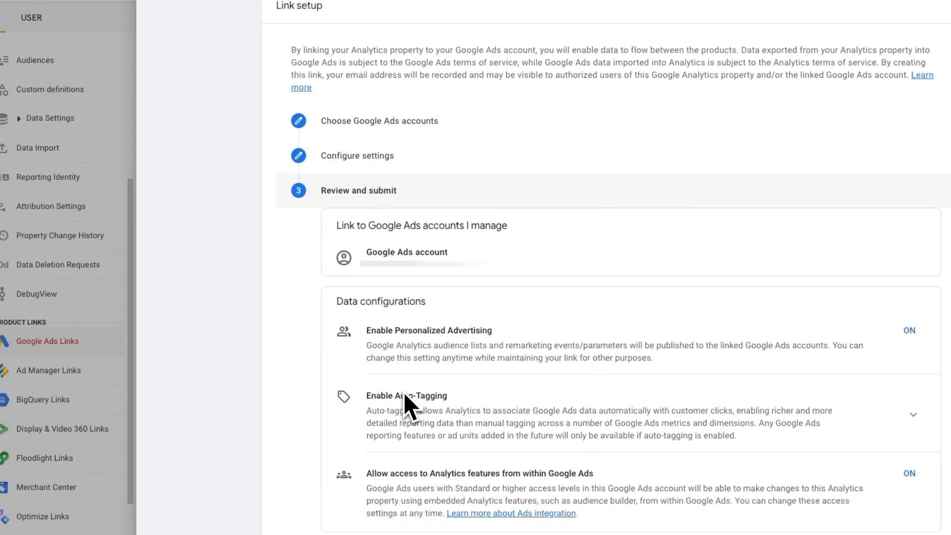
scroll(down, 3)
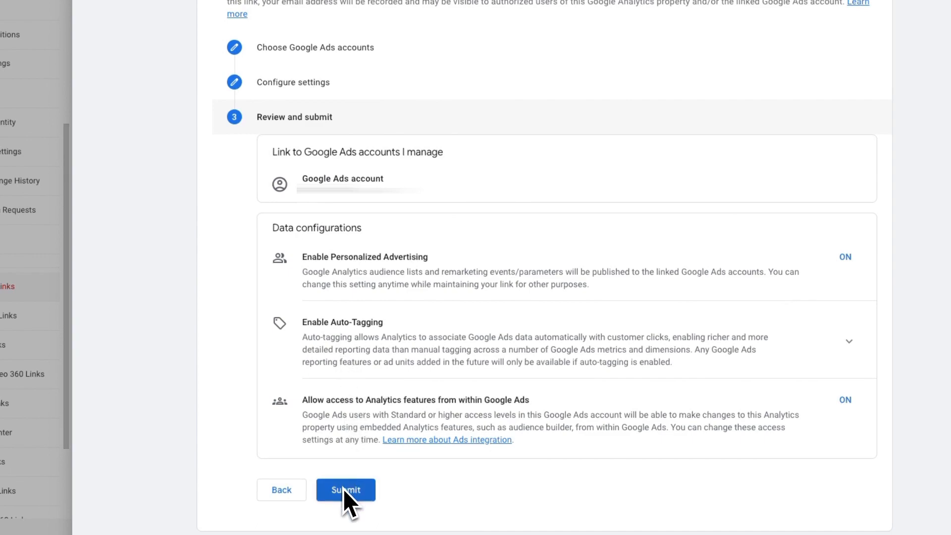
click(345, 489)
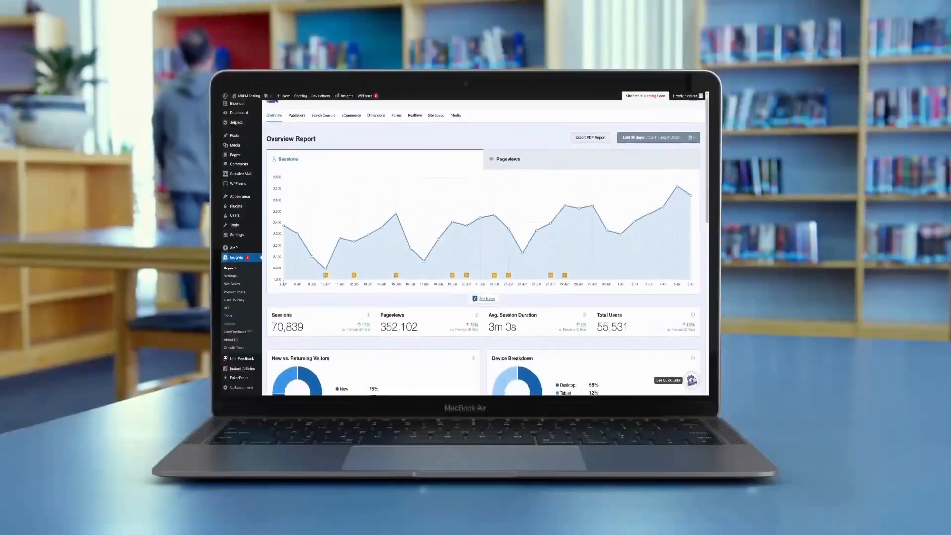
Scroll the Overview Report to the New vs. Returning Visitors and Device Breakdown charts
scroll(down, 3)
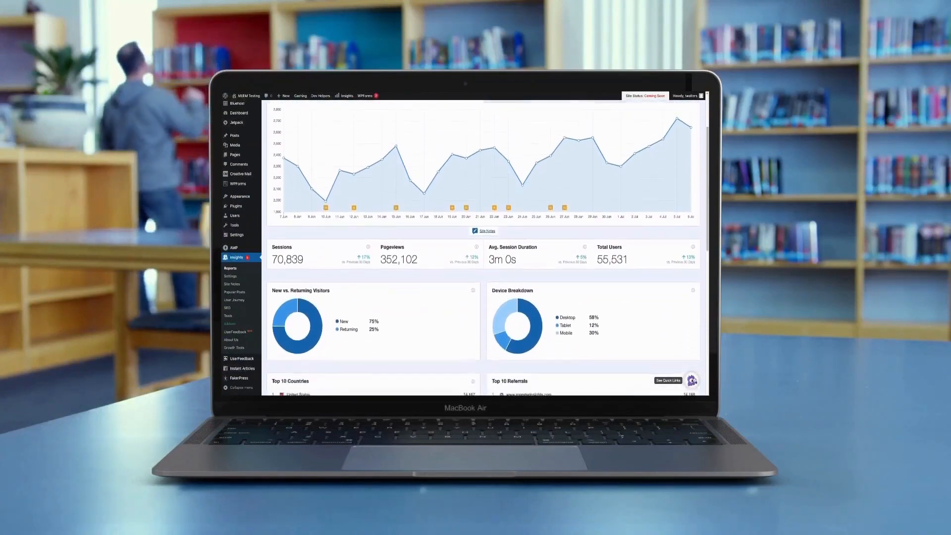